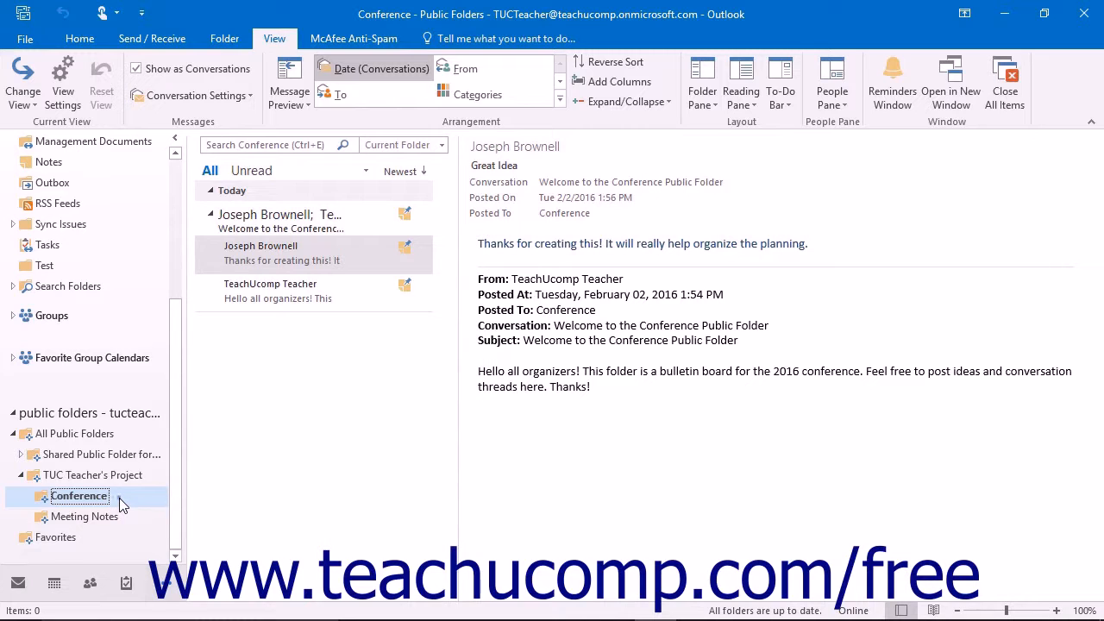
# Show the context menu for the Conference folder under TUC Teacher's Project.
pyautogui.rightClick(79, 495)
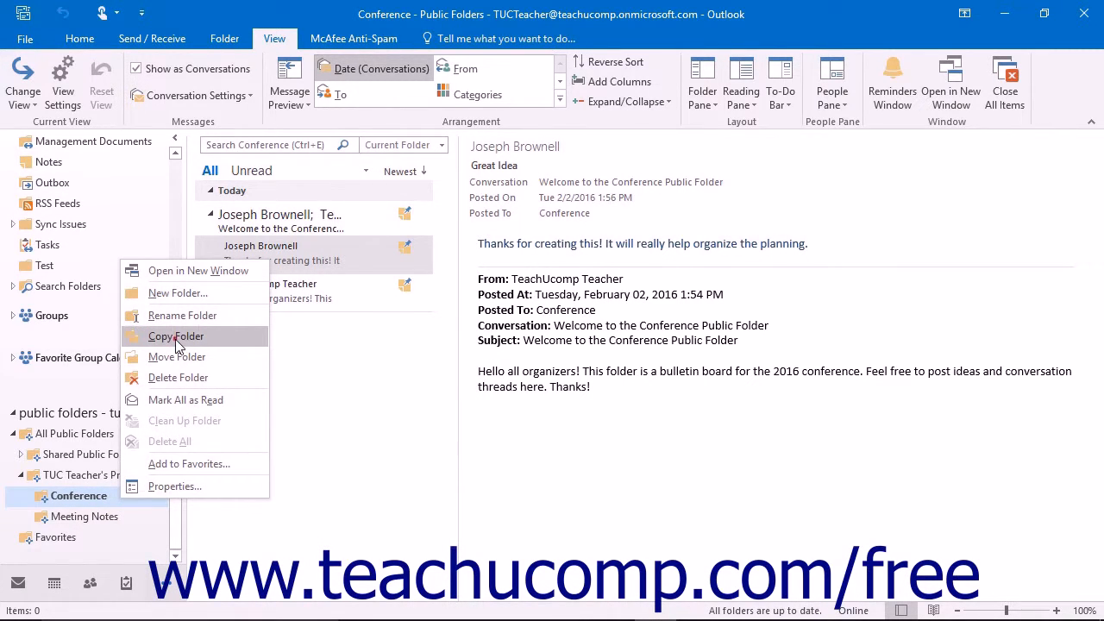
# Copy the Conference folder into TUC Teacher's Project, creating 'Conference - Copy', and show its context menu.
pyautogui.click(176, 337)
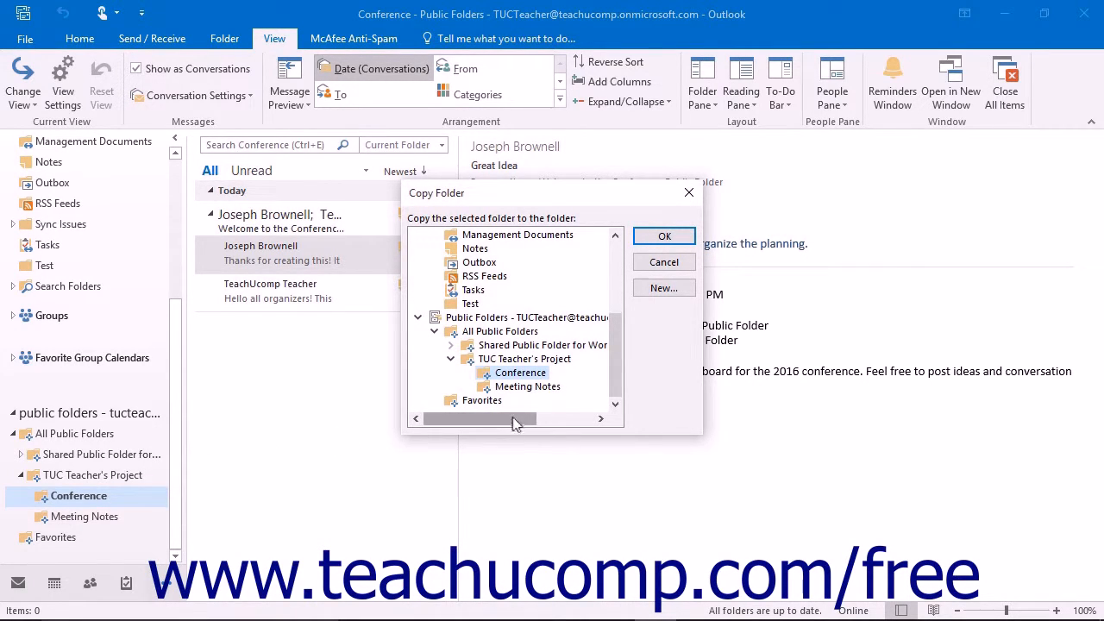
pyautogui.click(525, 359)
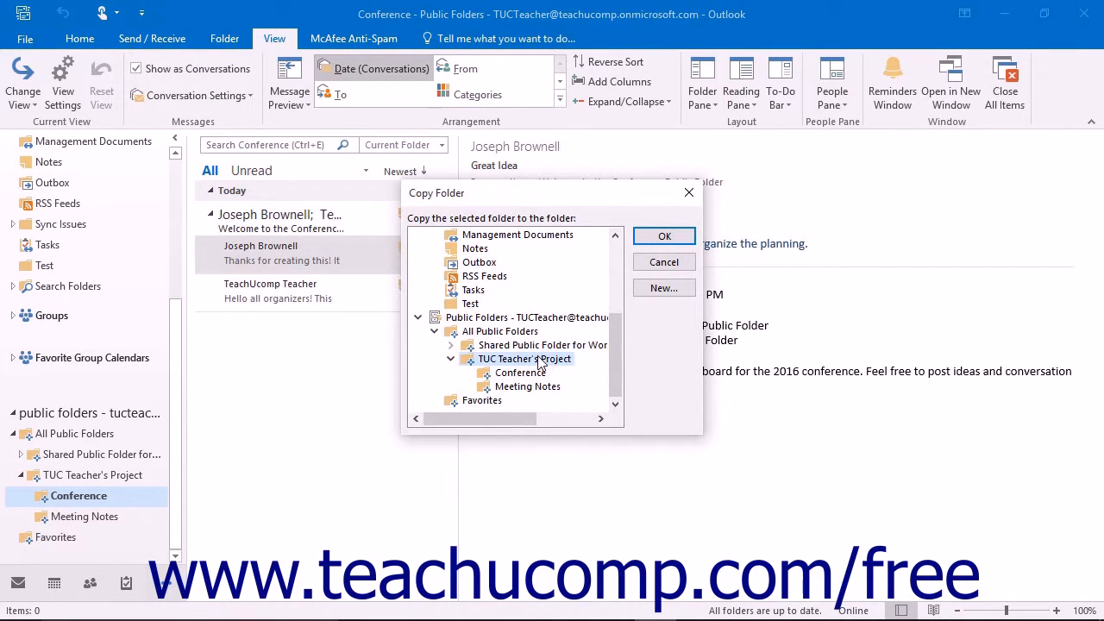
pyautogui.moveTo(630, 297)
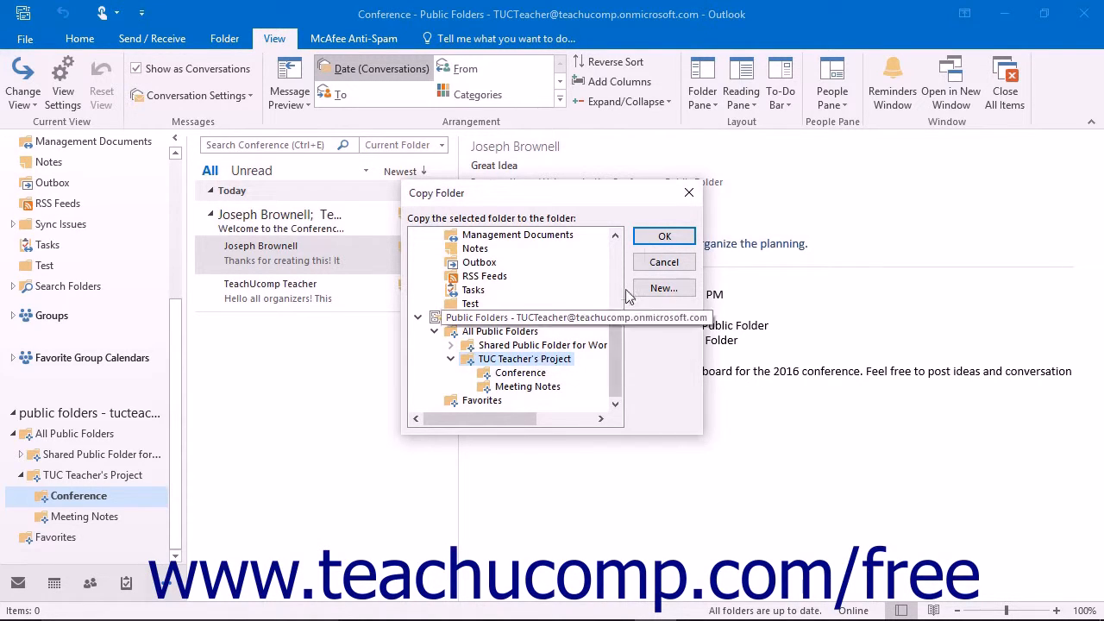
pyautogui.click(664, 236)
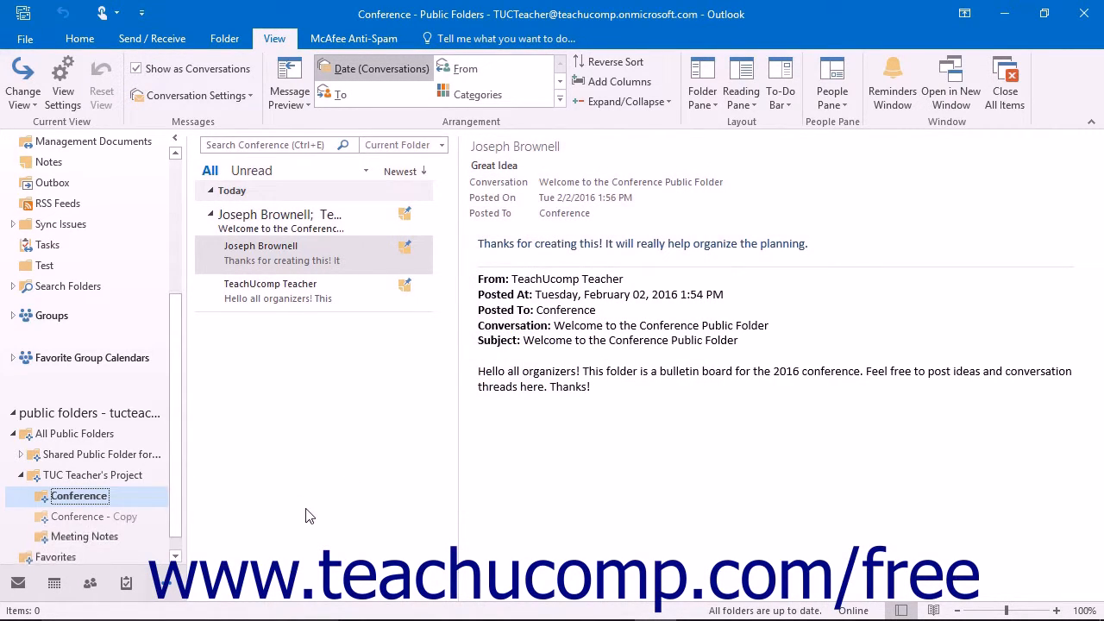
pyautogui.rightClick(95, 516)
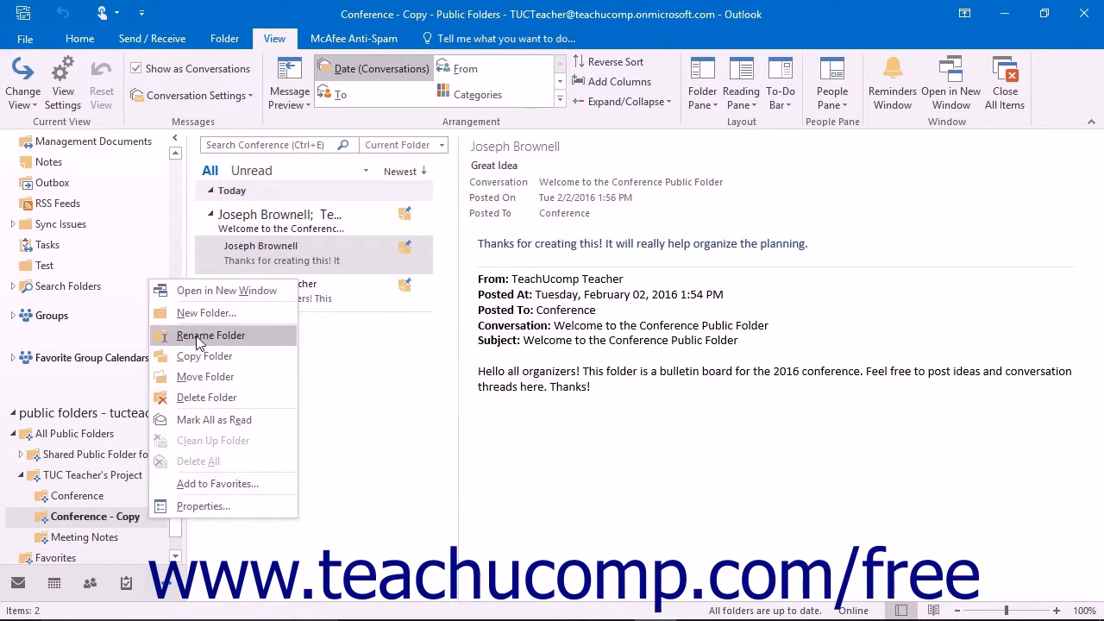